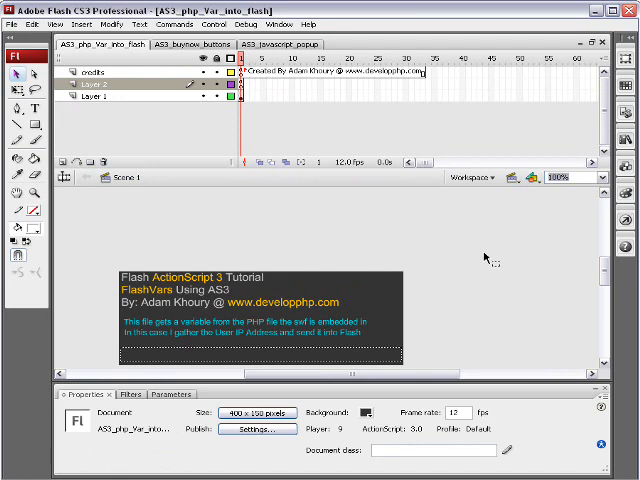
{"action": "mouse_move", "coordinate": [447, 230]}
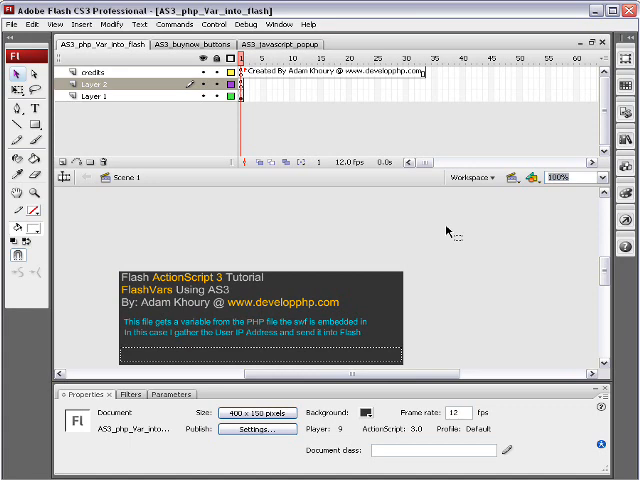
{"action": "mouse_move", "coordinate": [251, 112]}
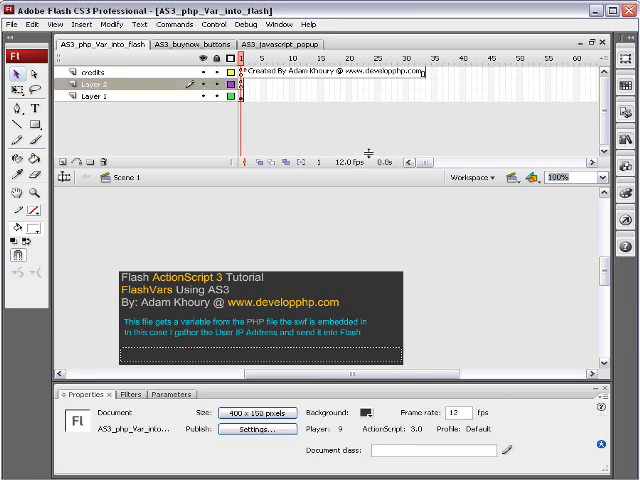
Inspect the ActionScript attached to the movie's first frame, then close the script view.
{"action": "left_click", "coordinate": [243, 85]}
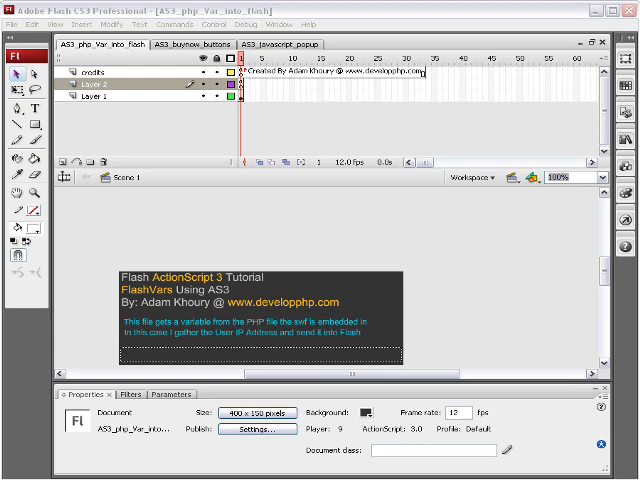
{"action": "left_click", "coordinate": [240, 97]}
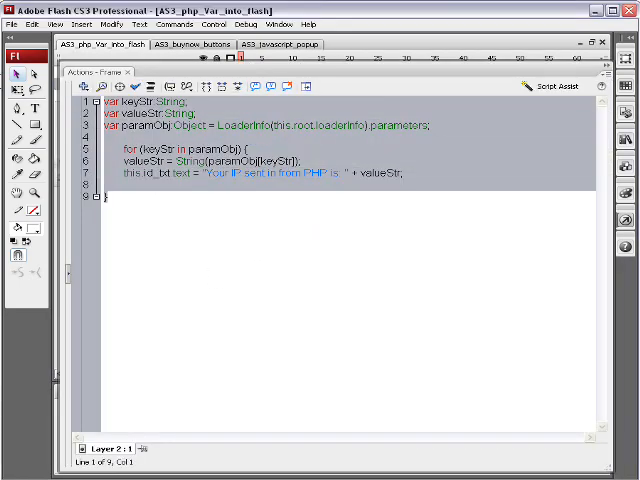
{"action": "left_click", "coordinate": [192, 295]}
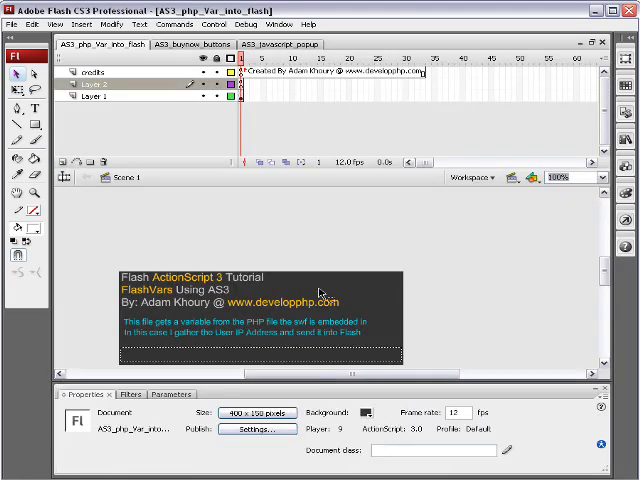
{"action": "left_click", "coordinate": [242, 96]}
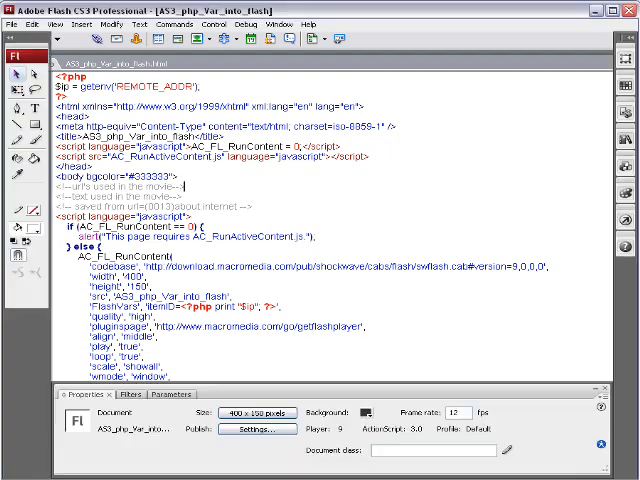
Scroll through the embed code of AS3_php_Var_into_flash.html in Dreamweaver's Code view.
{"action": "left_click", "coordinate": [95, 43]}
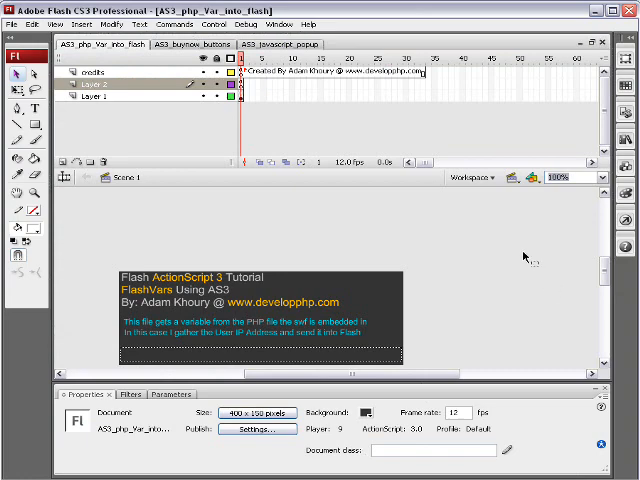
{"action": "mouse_move", "coordinate": [524, 257]}
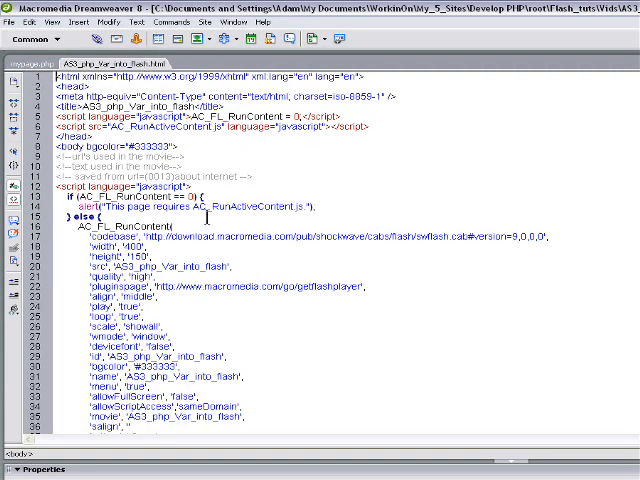
{"action": "scroll", "scroll_direction": "down", "scroll_amount": 3}
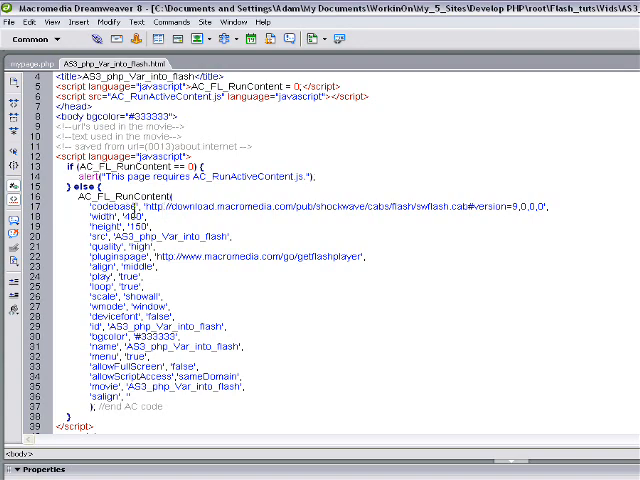
{"action": "scroll", "scroll_direction": "down", "scroll_amount": 3}
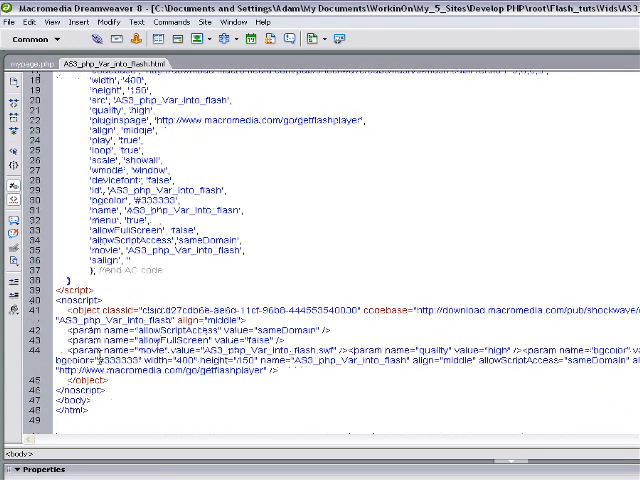
{"action": "scroll", "scroll_direction": "up", "scroll_amount": 3}
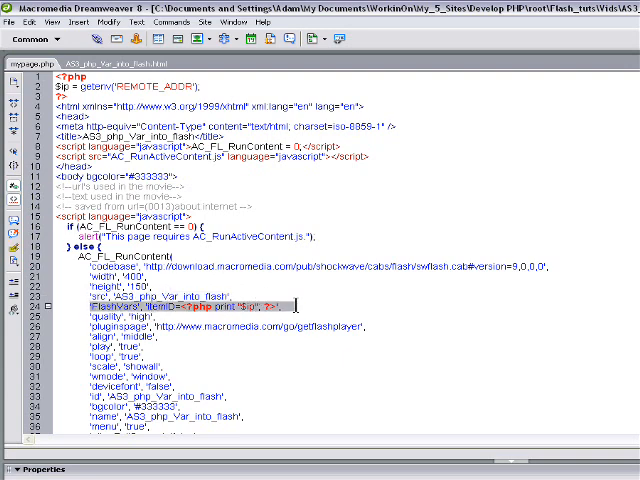
Scroll through mypage.php's FlashVars itemID entries passing $ip in AC_FL_RunContent, param and embed.
{"action": "scroll", "scroll_direction": "down", "scroll_amount": 3}
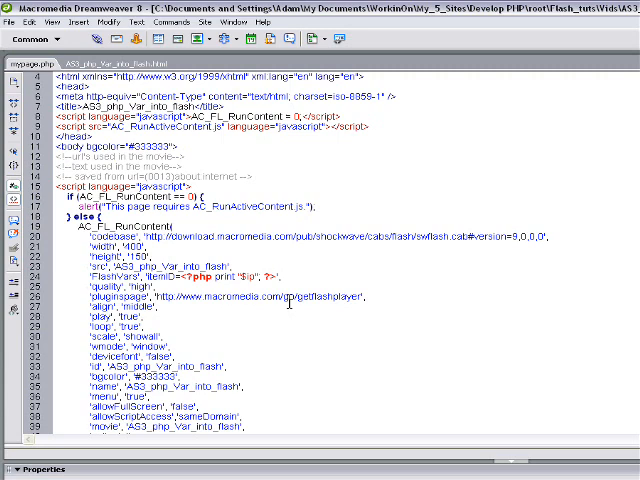
{"action": "scroll", "scroll_direction": "down", "scroll_amount": 3}
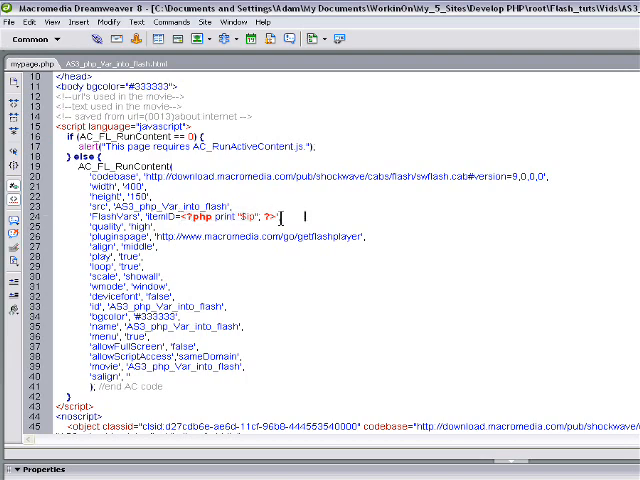
{"action": "scroll", "scroll_direction": "down", "scroll_amount": 3}
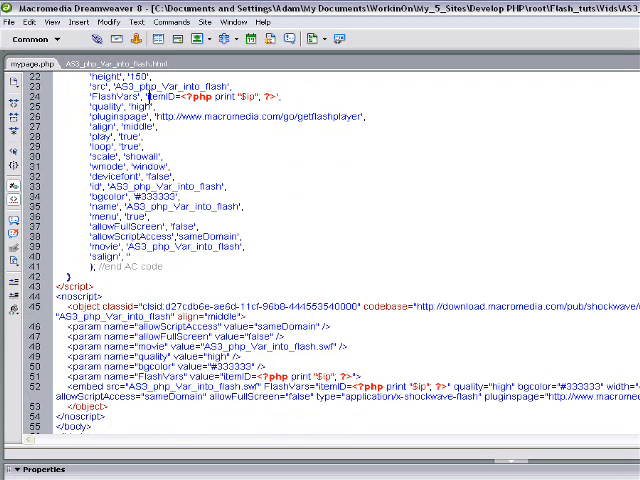
{"action": "scroll", "scroll_direction": "down", "scroll_amount": 3}
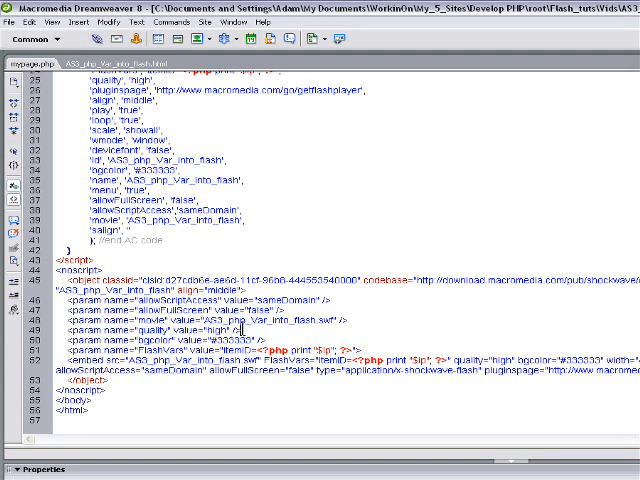
{"action": "mouse_move", "coordinate": [230, 310]}
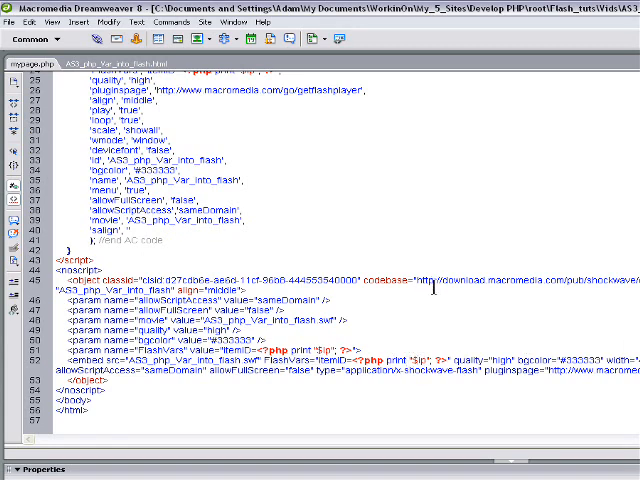
{"action": "mouse_move", "coordinate": [427, 298]}
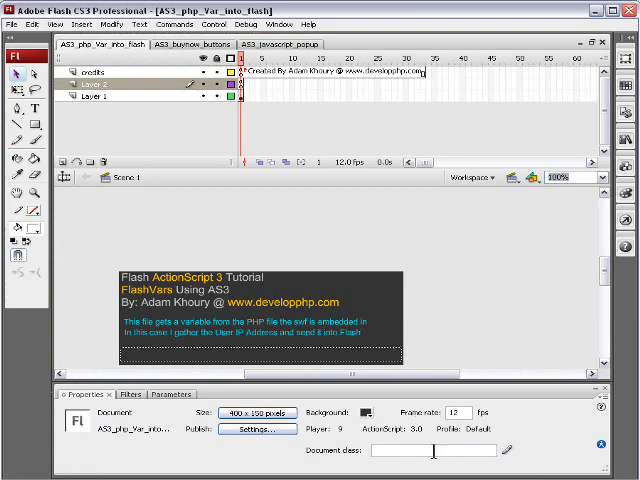
{"action": "mouse_move", "coordinate": [347, 188]}
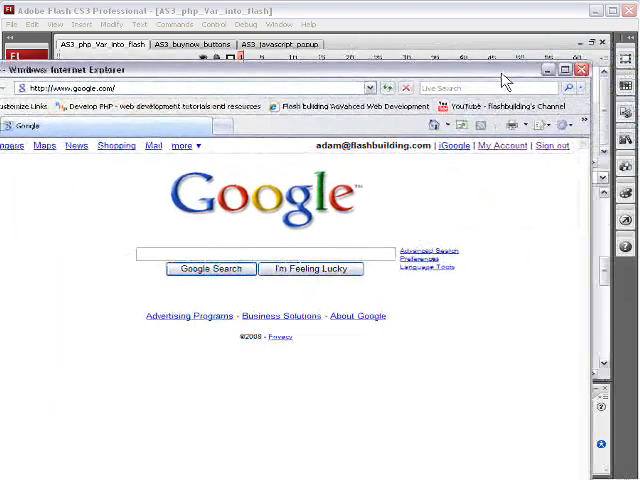
Load the online mypage.php in Internet Explorer to see the movie showing the visitor IP.
{"action": "left_click", "coordinate": [200, 74]}
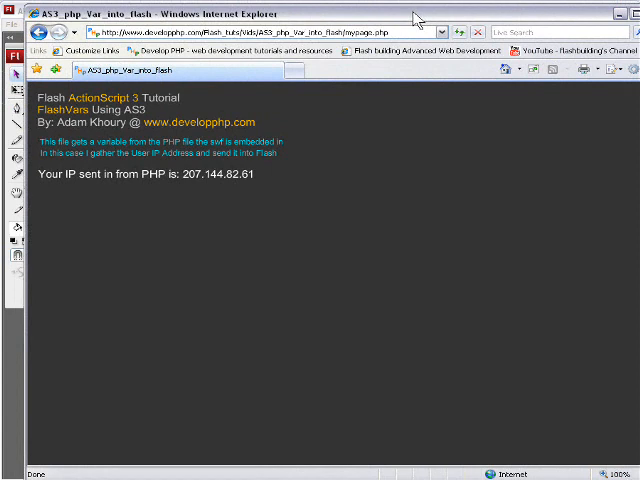
{"action": "mouse_move", "coordinate": [375, 63]}
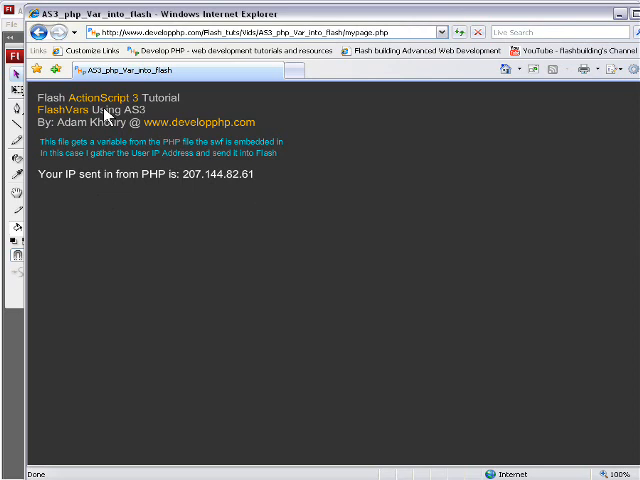
{"action": "mouse_move", "coordinate": [54, 190]}
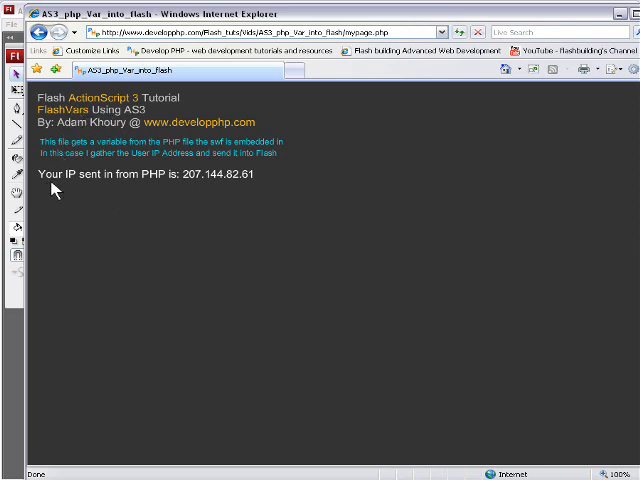
{"action": "mouse_move", "coordinate": [197, 188]}
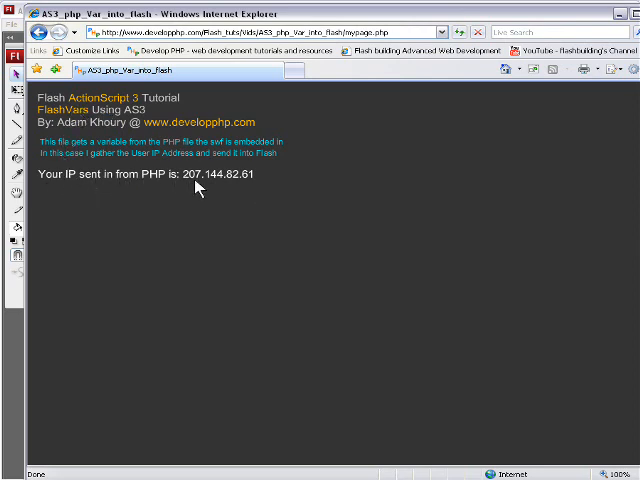
{"action": "mouse_move", "coordinate": [258, 185]}
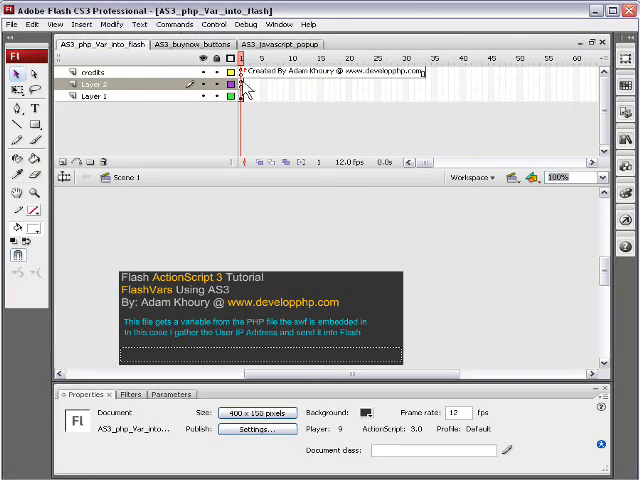
{"action": "mouse_move", "coordinate": [463, 254]}
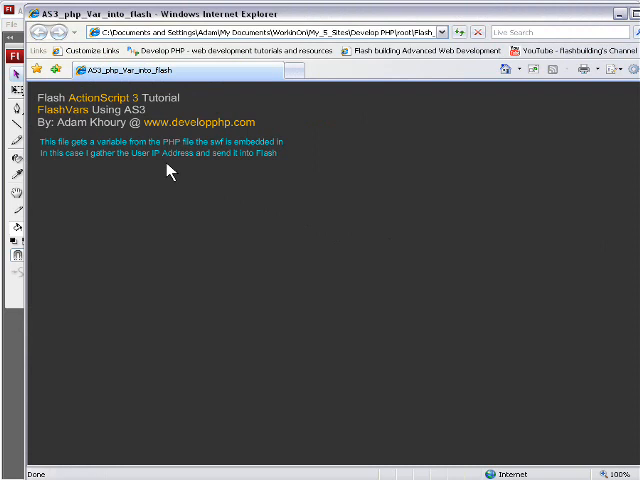
{"action": "mouse_move", "coordinate": [128, 186]}
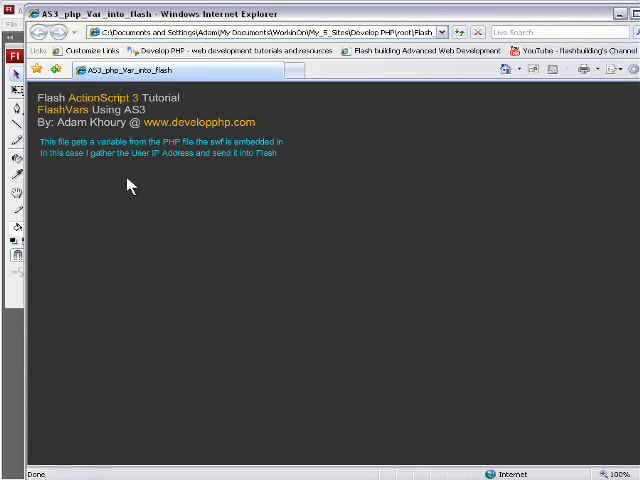
{"action": "mouse_move", "coordinate": [181, 218]}
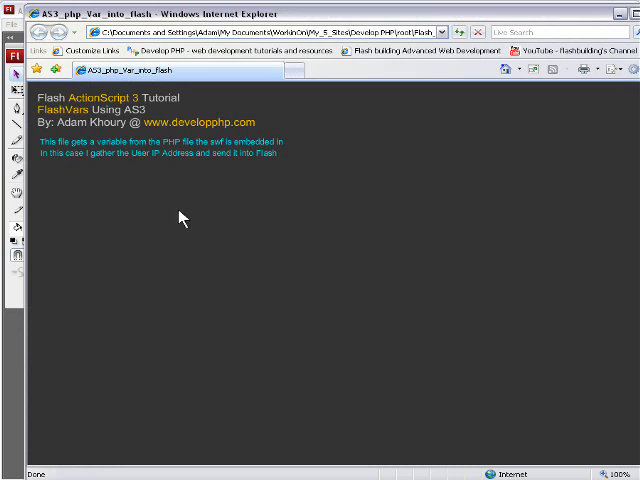
{"action": "mouse_move", "coordinate": [265, 254]}
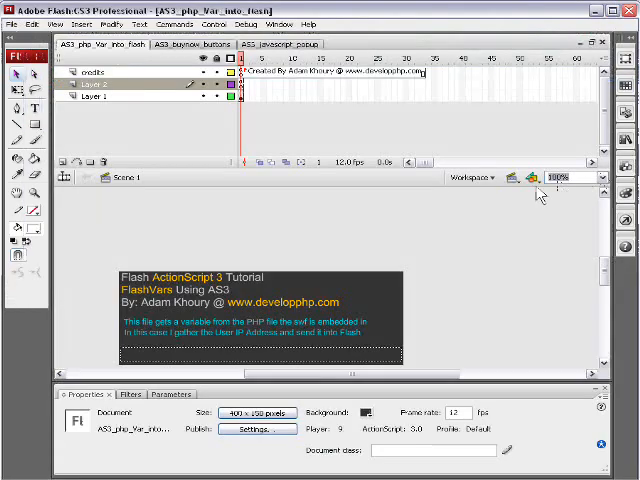
{"action": "mouse_move", "coordinate": [497, 240]}
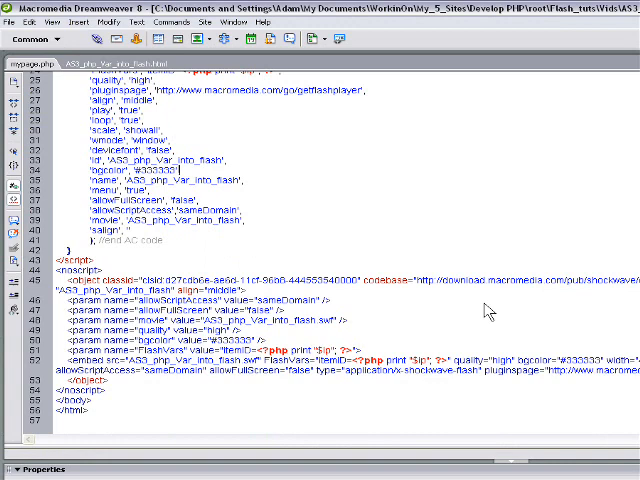
{"action": "mouse_move", "coordinate": [255, 265]}
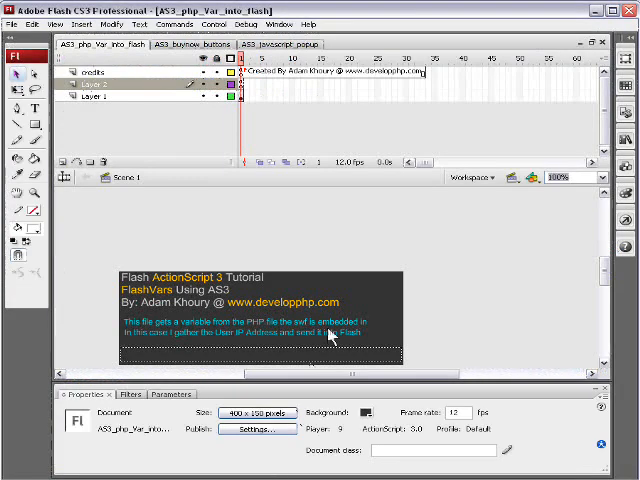
{"action": "mouse_move", "coordinate": [250, 90]}
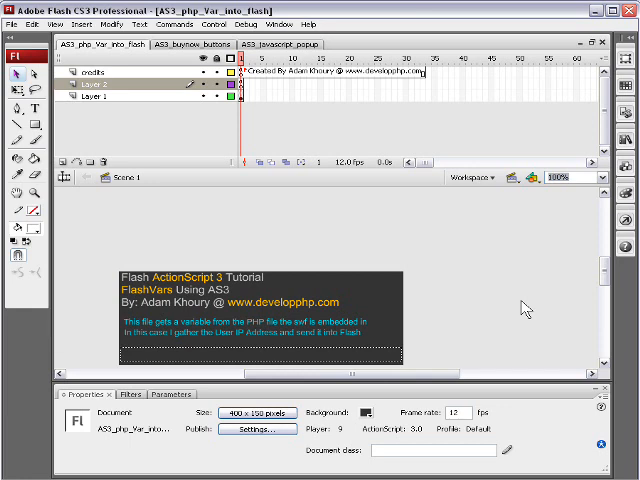
{"action": "mouse_move", "coordinate": [526, 309]}
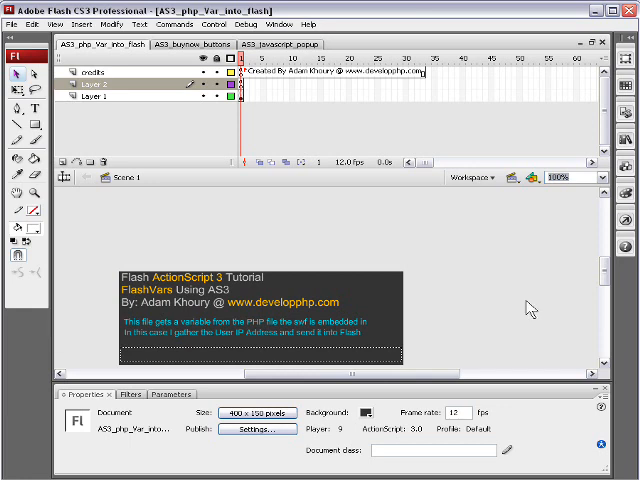